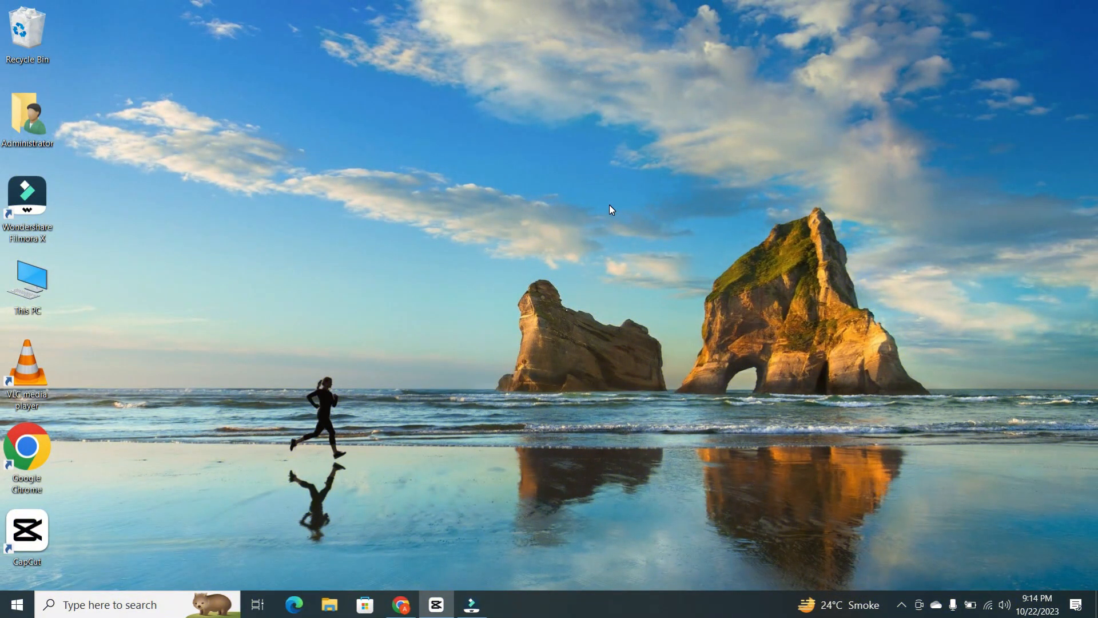
mouse_move(433, 169)
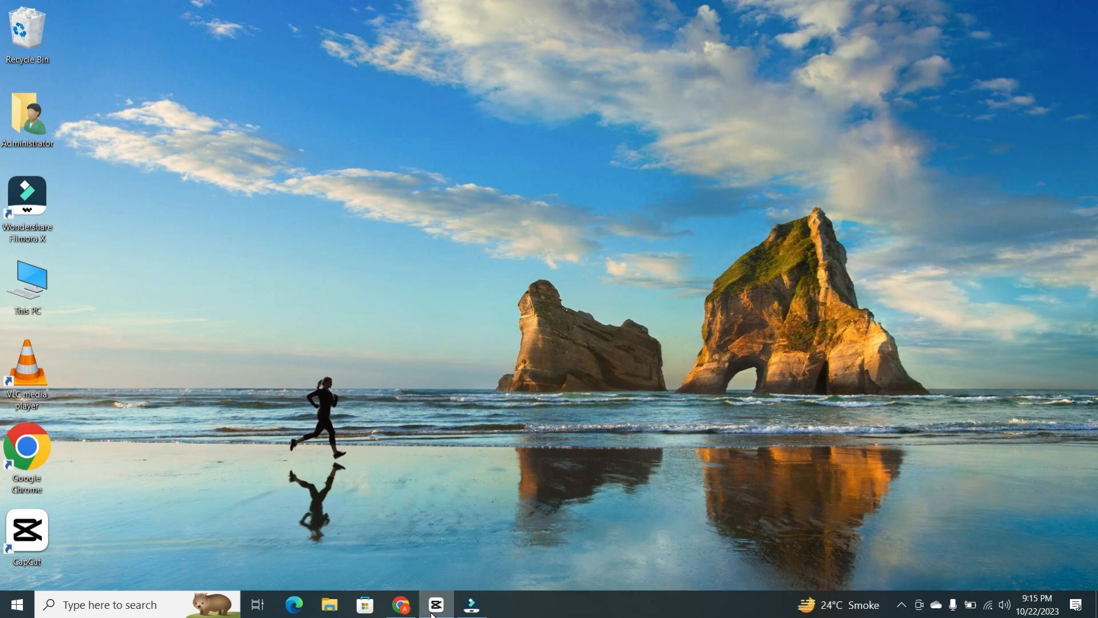
- Import the Countdown Timer video into the CapCut project as its first clip
click(436, 605)
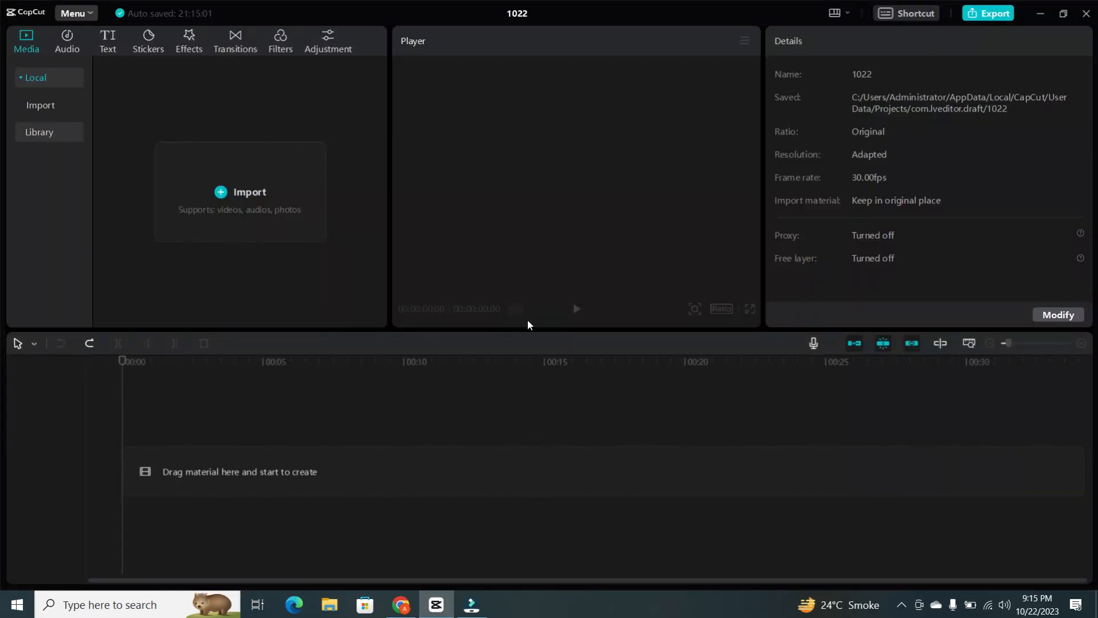
mouse_move(426, 311)
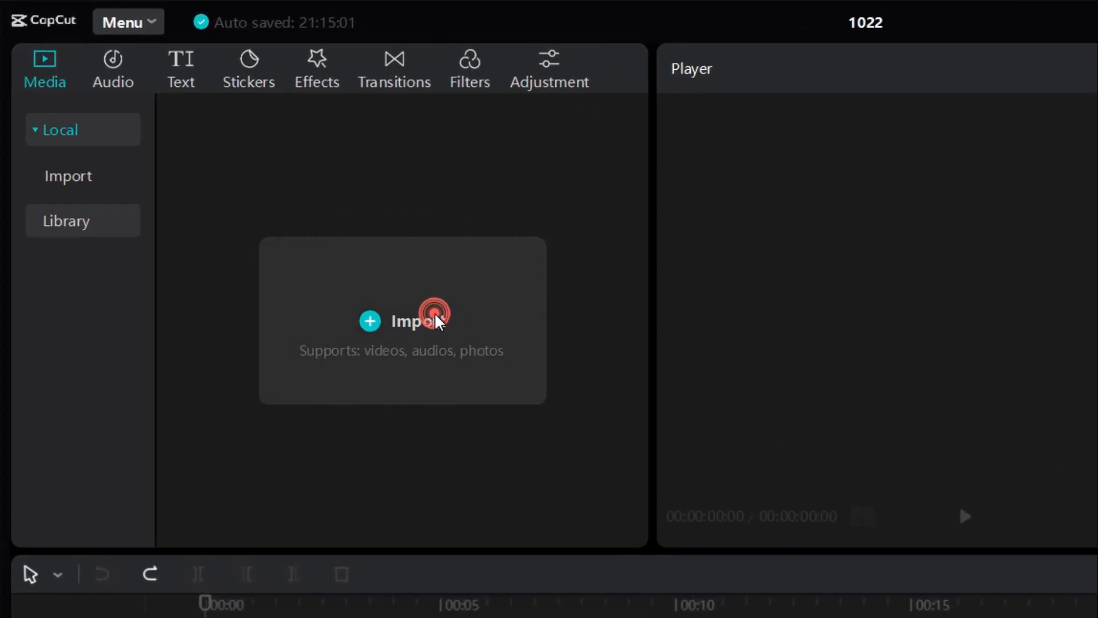
click(416, 321)
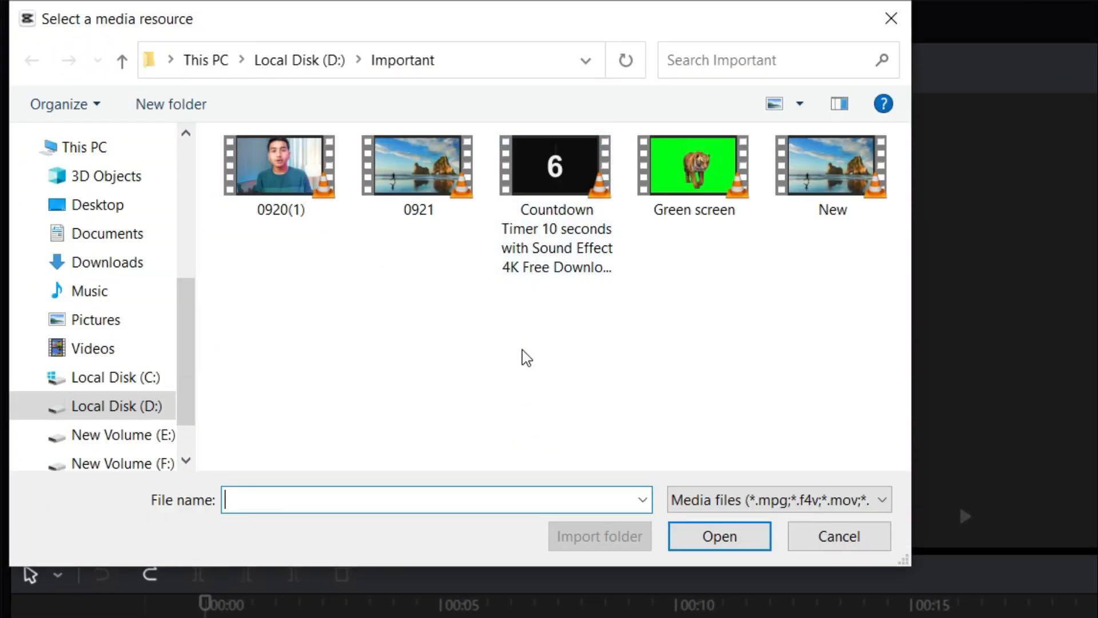
click(555, 165)
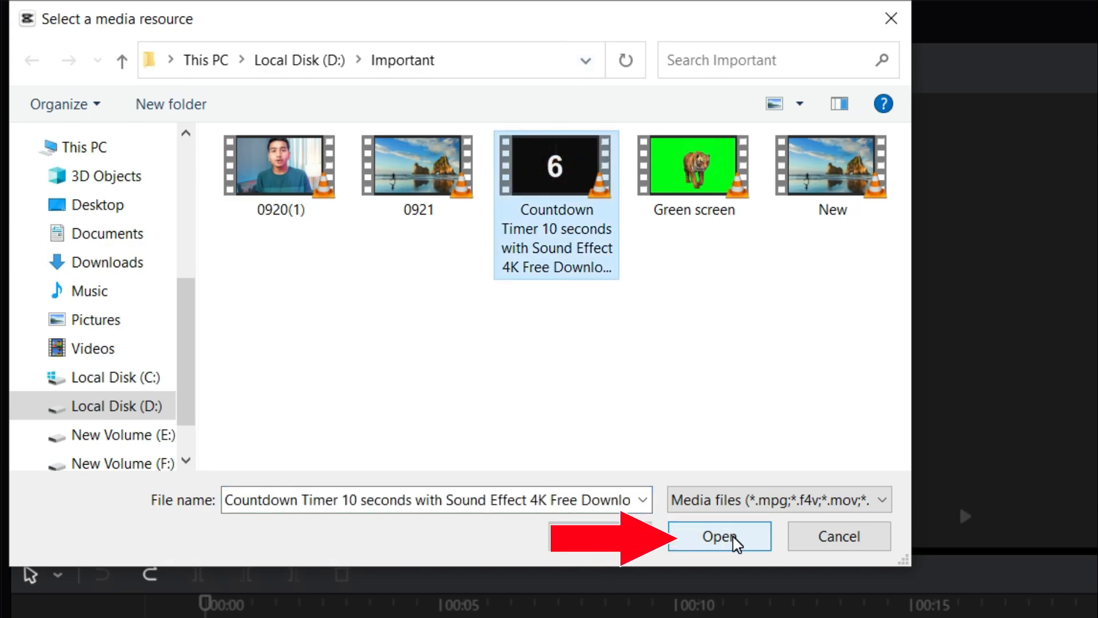
click(717, 536)
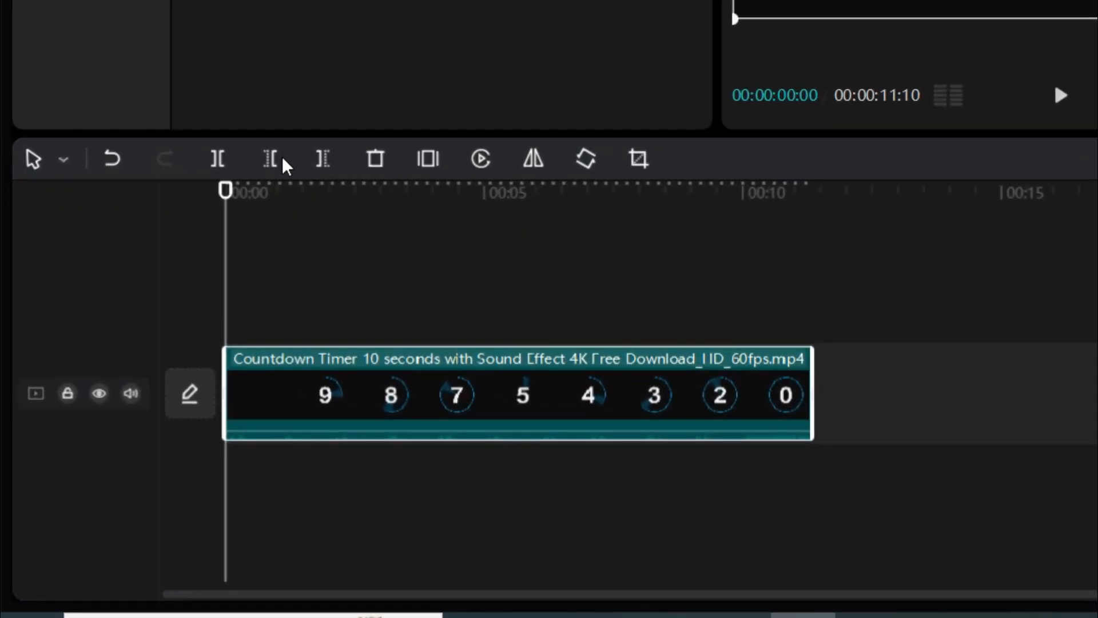
mouse_move(501, 182)
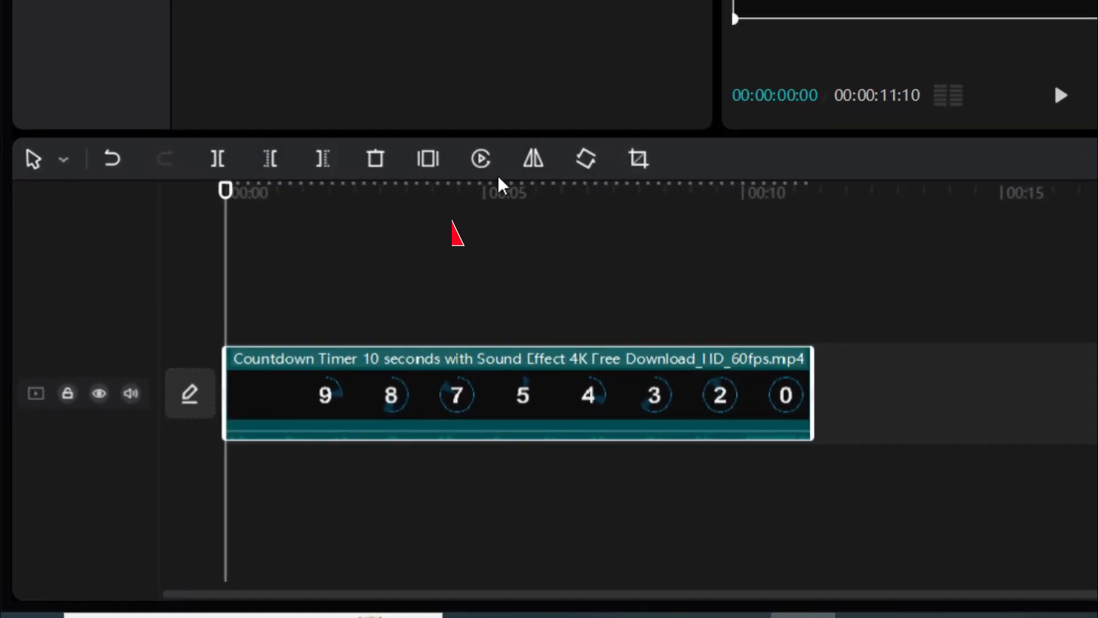
mouse_move(480, 159)
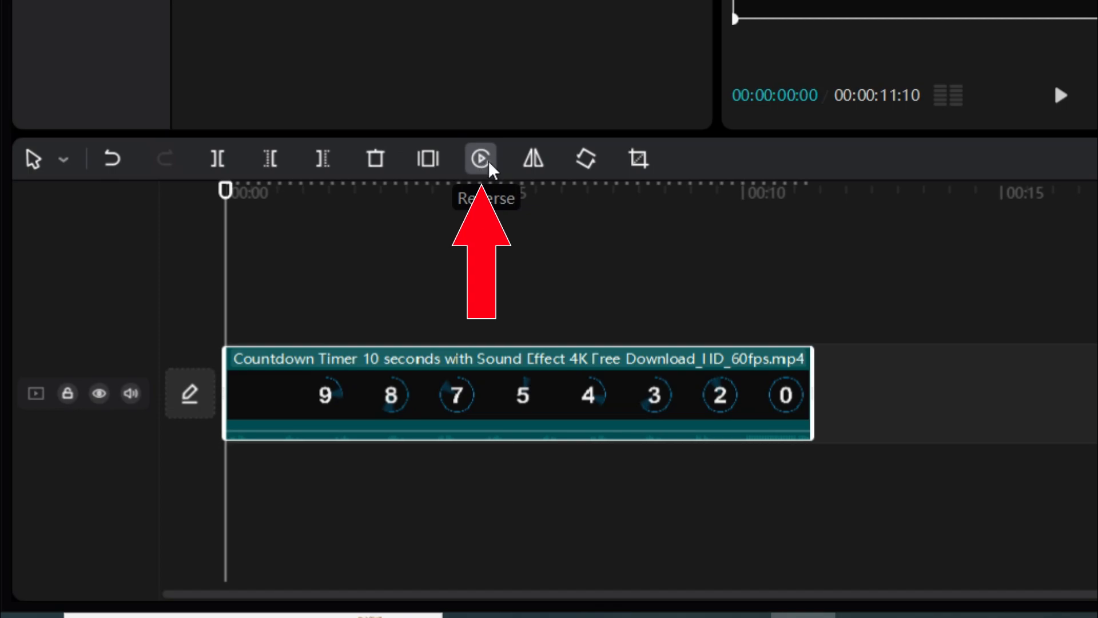
- Apply Reverse to the selected countdown clip so it counts up from 0 to 9
click(480, 158)
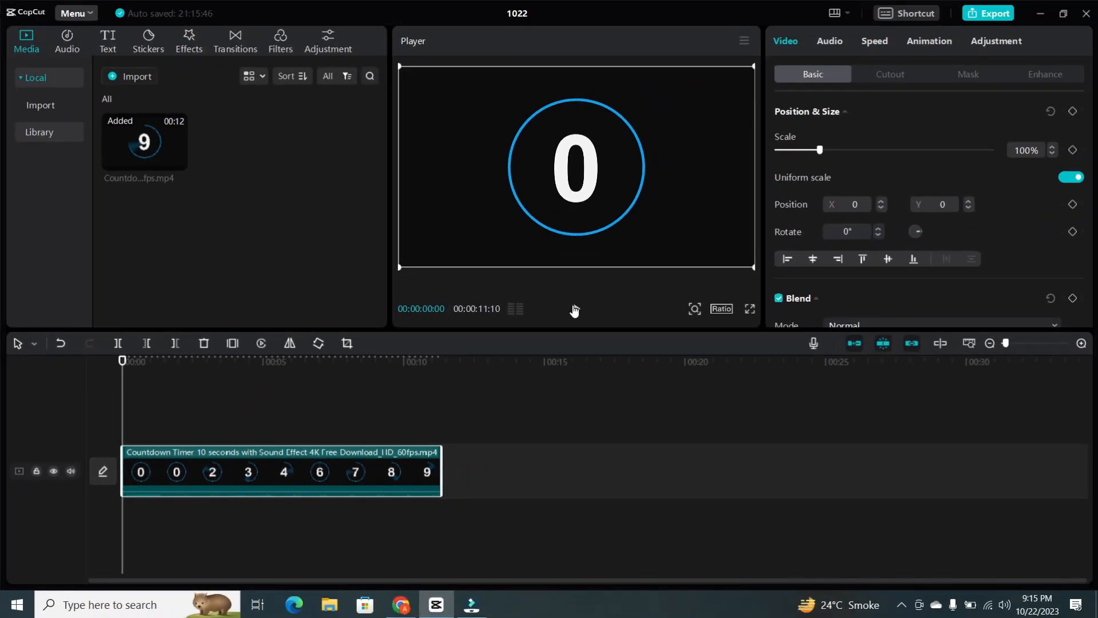
click(575, 309)
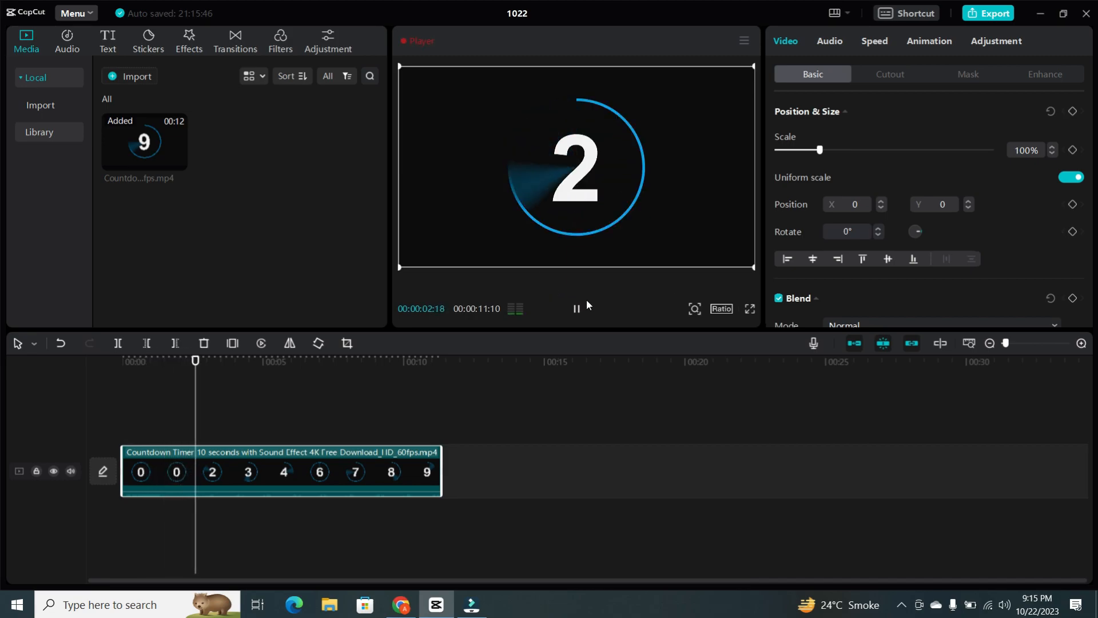
click(576, 308)
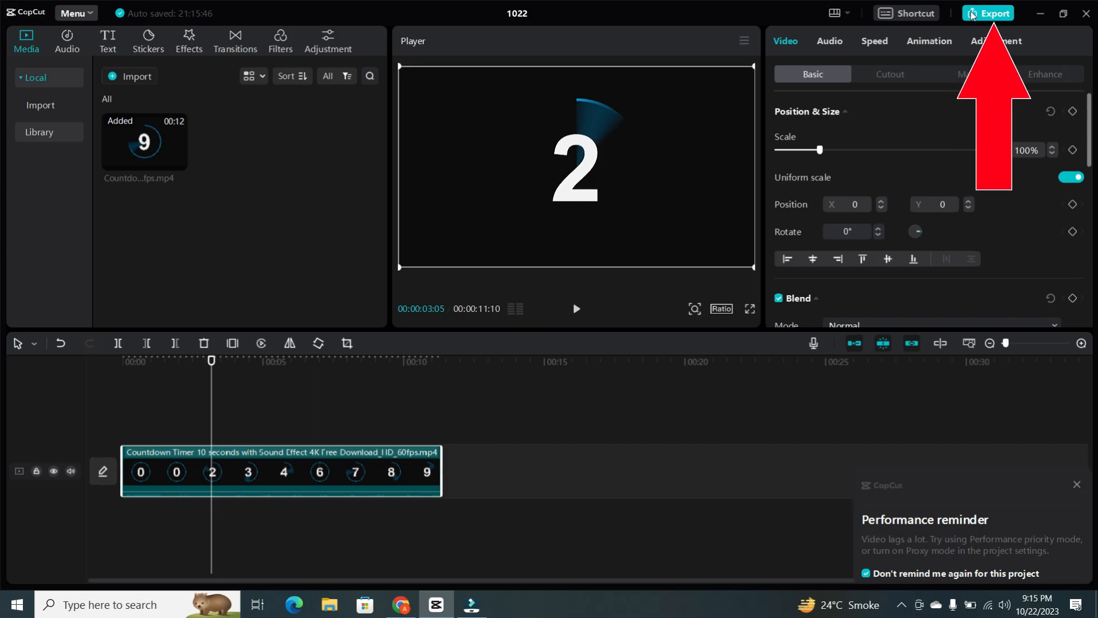
- Export the reversed countdown at 1080P as mp4, then cancel the share dialog
click(989, 12)
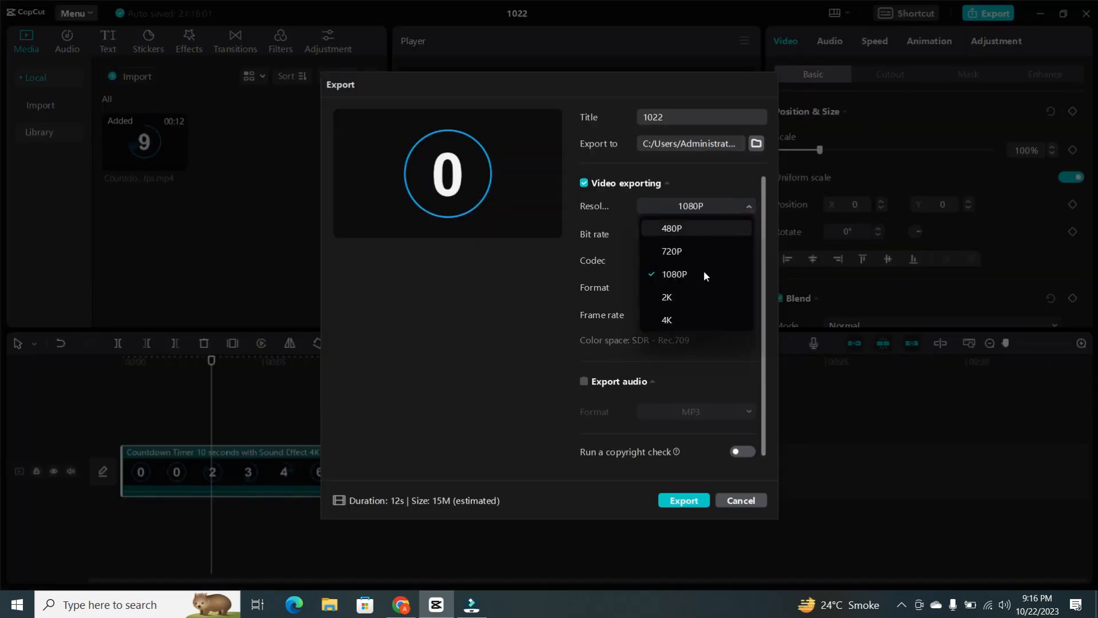
click(673, 274)
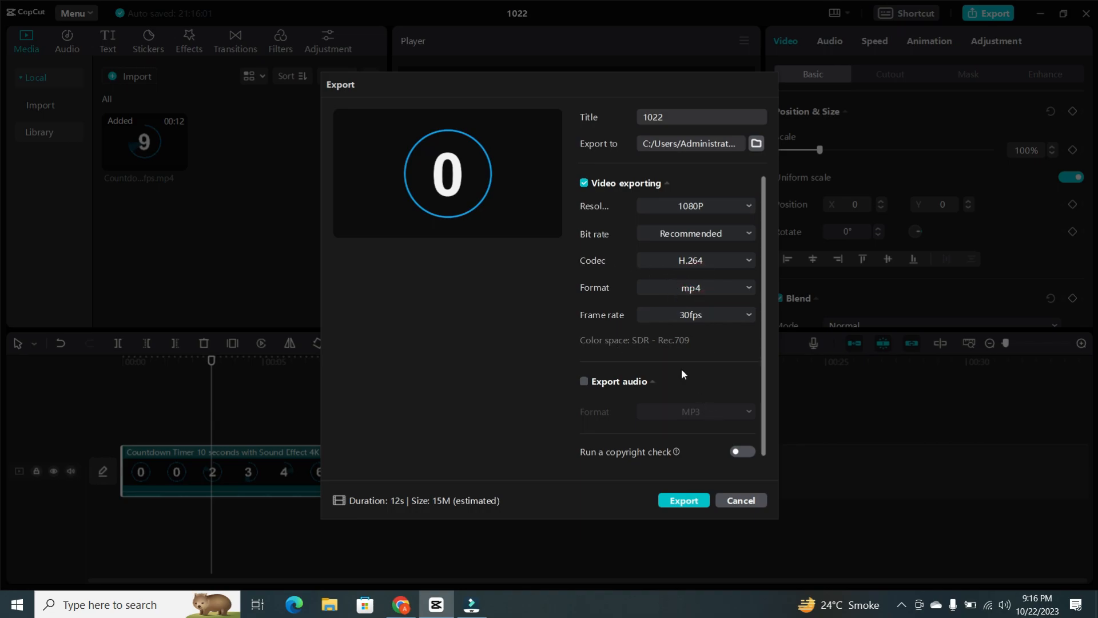
click(682, 500)
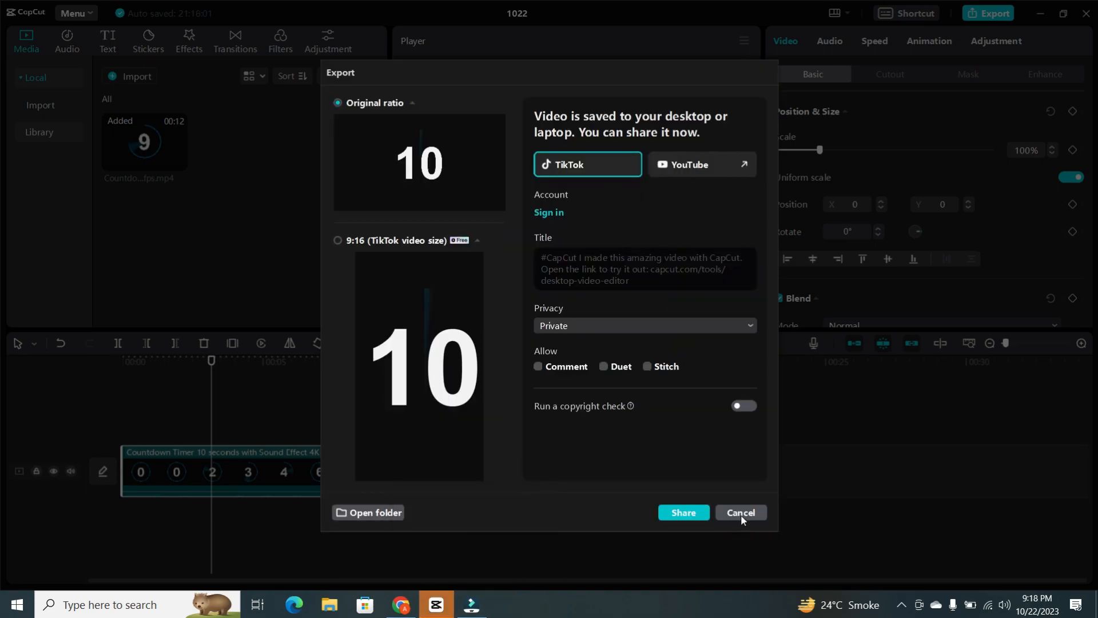
click(740, 512)
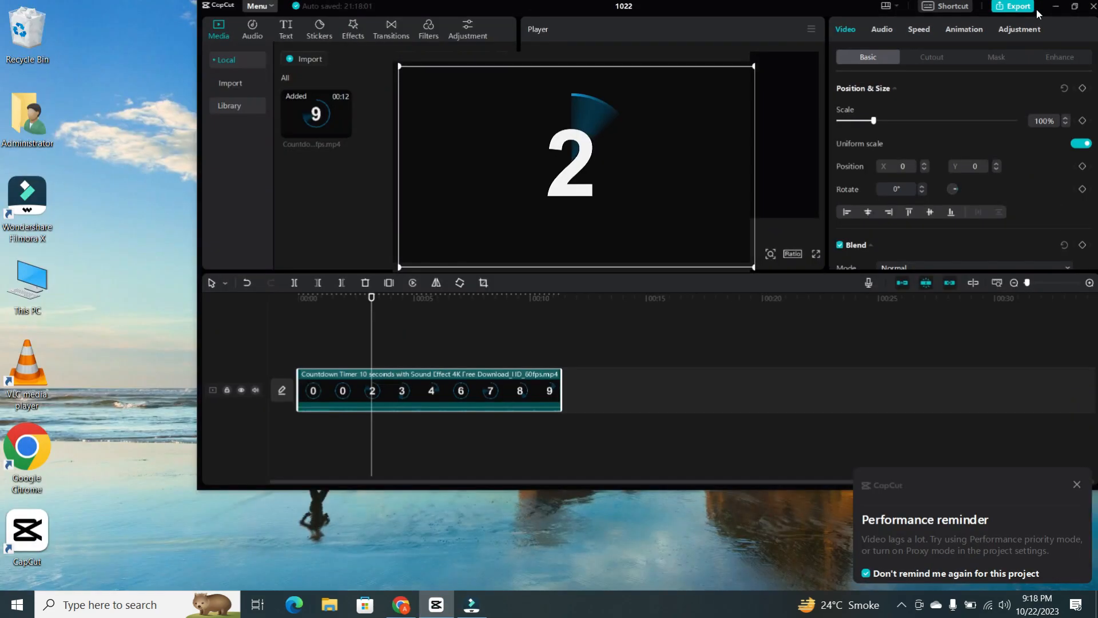